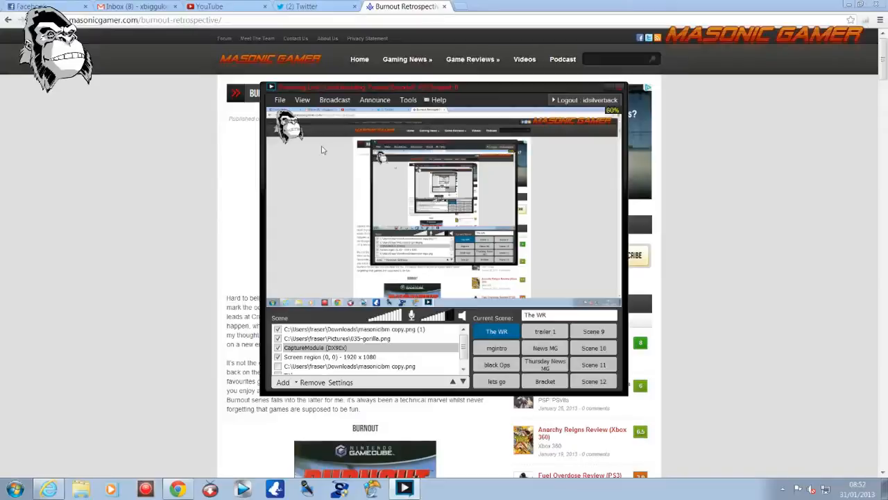
mouse_move(386, 154)
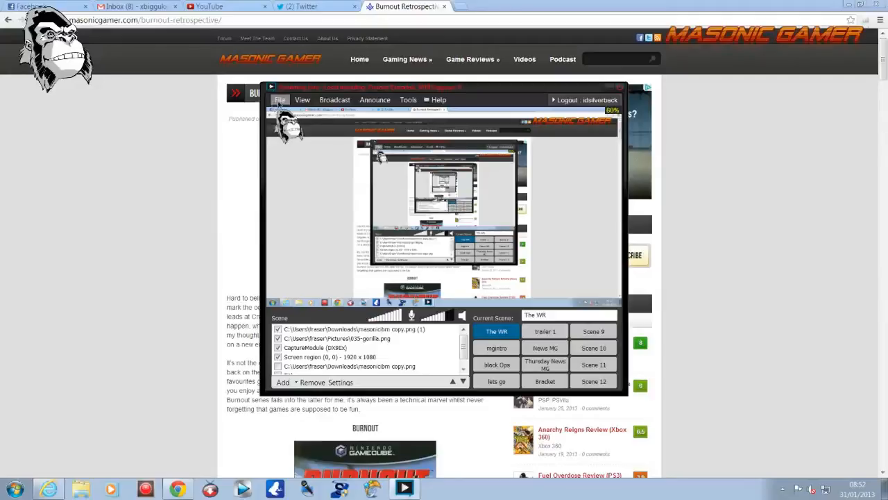
- Start adding the Hauppauge capture device so its Xbox dashboard feed shows
click(280, 100)
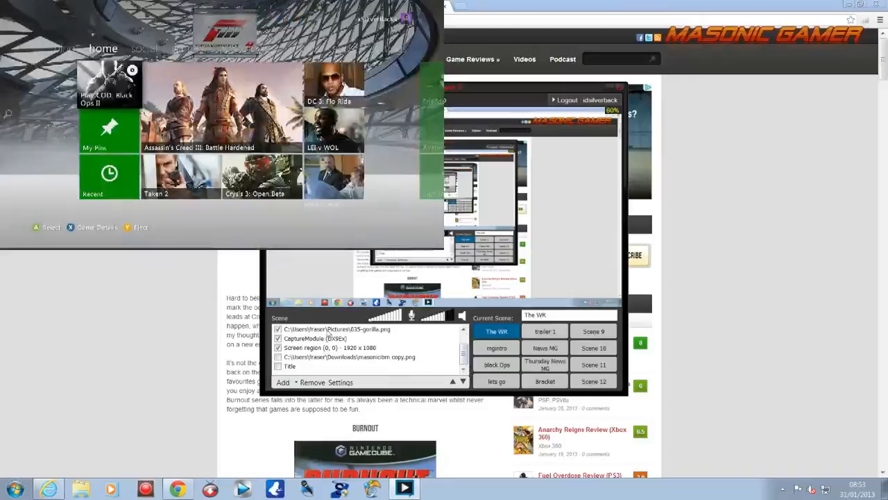
- Add the Hauppauge Siena Video Capture source to The WR scene, then untick it
click(338, 338)
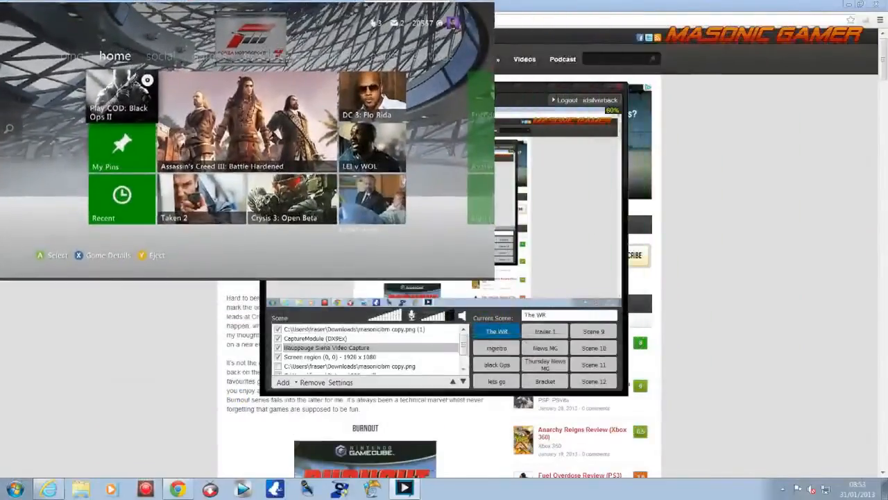
click(332, 356)
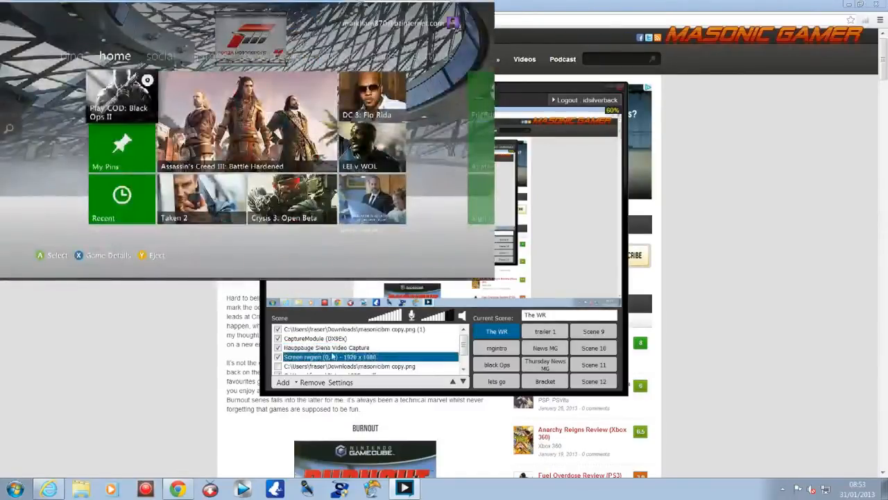
click(326, 348)
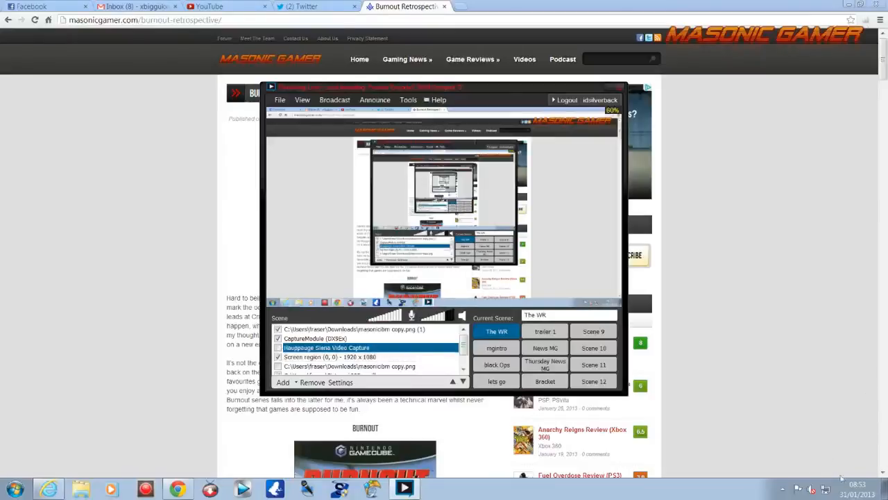
- Open the Windows Volume Mixer from the taskbar speaker icon
click(810, 489)
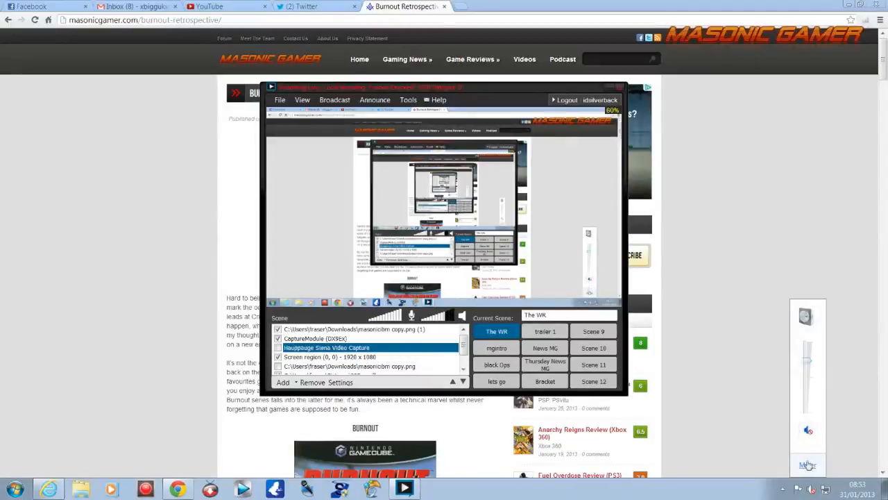
click(807, 464)
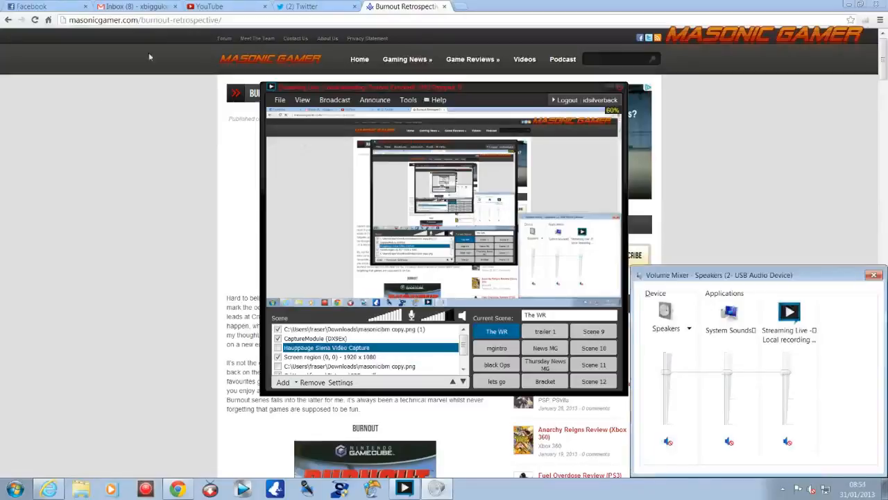
mouse_move(252, 199)
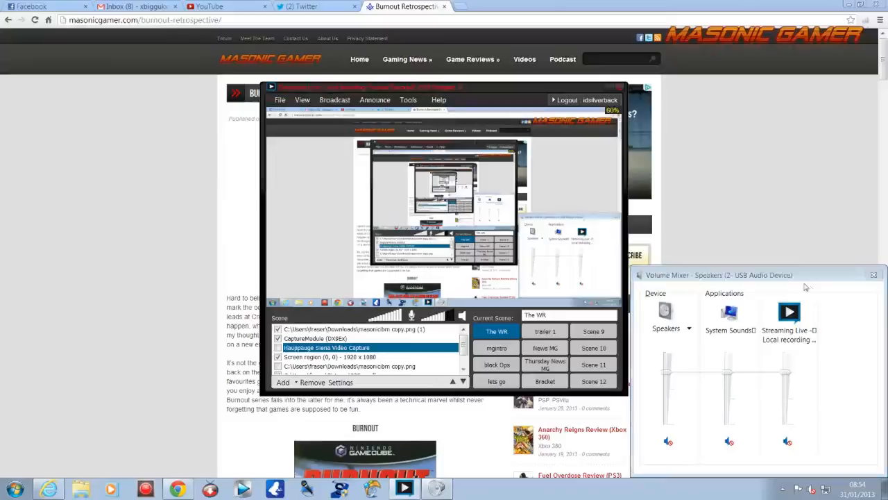
- Close the Volume Mixer to return to XSplit Broadcaster
click(302, 99)
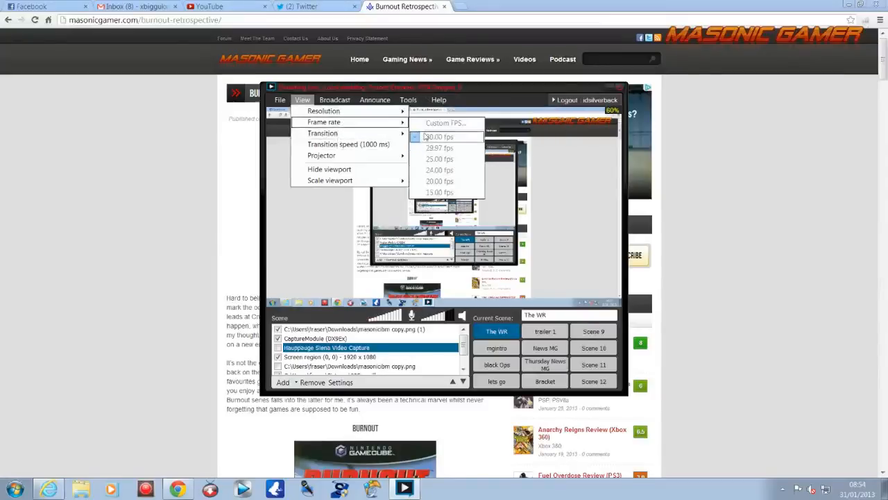
mouse_move(439, 148)
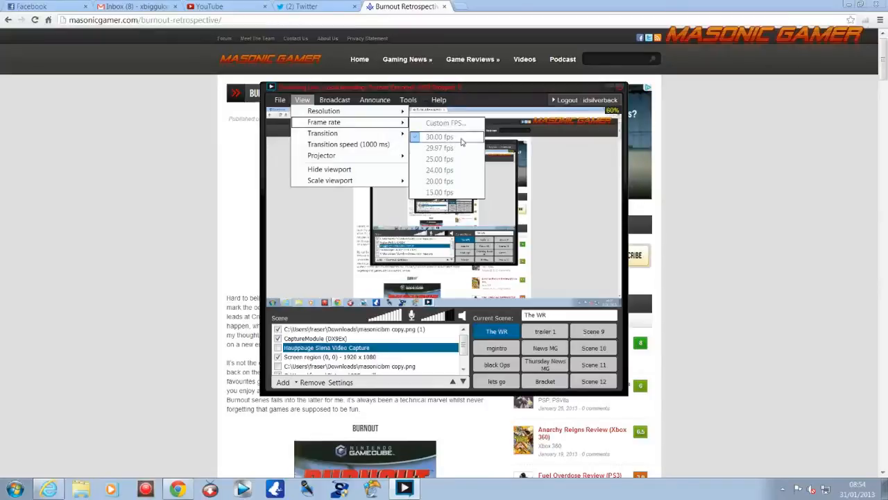
mouse_move(322, 132)
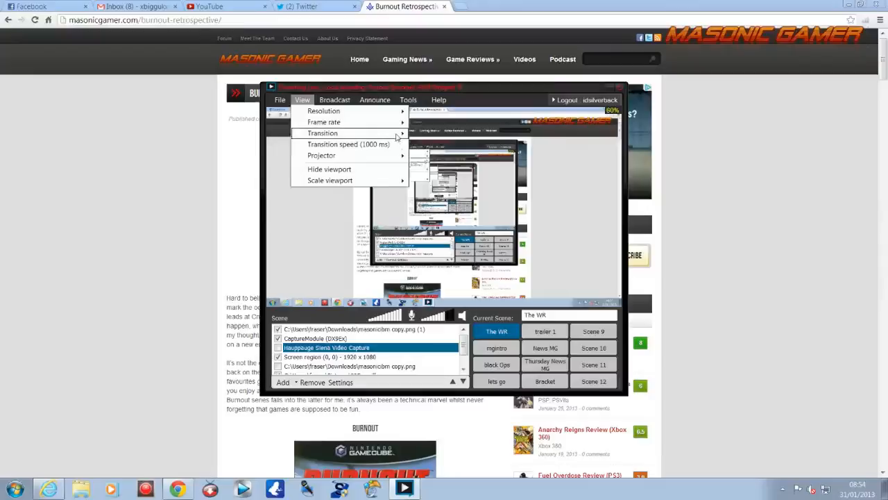
- Choose a View transition and switch scenes to preview it, ending on The WR
click(321, 133)
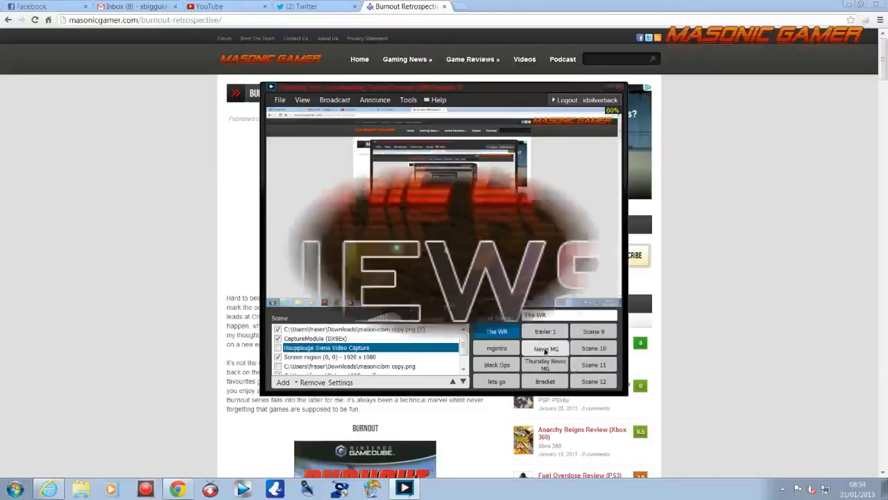
click(546, 348)
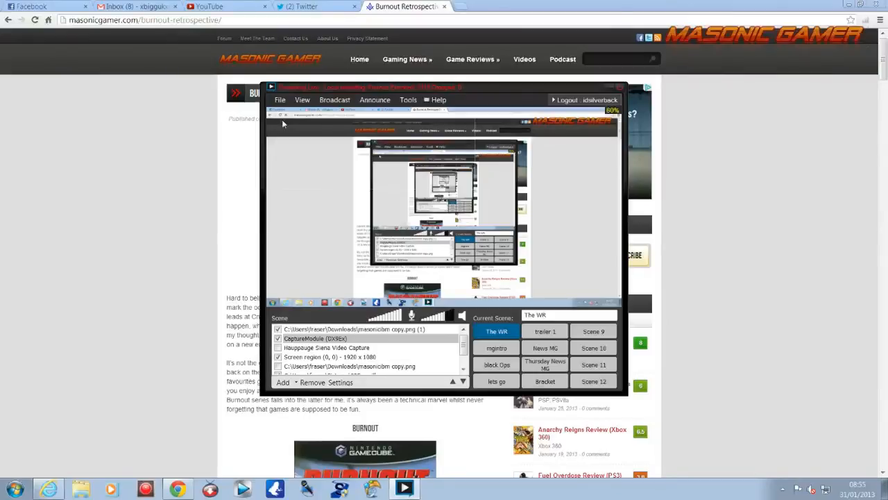
- Open and dismiss the view options, then maximize the XSplit window
click(302, 99)
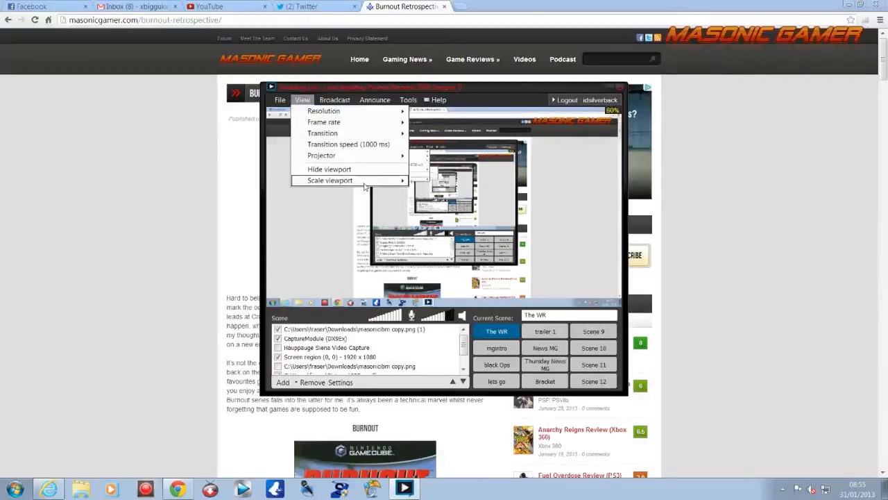
click(459, 435)
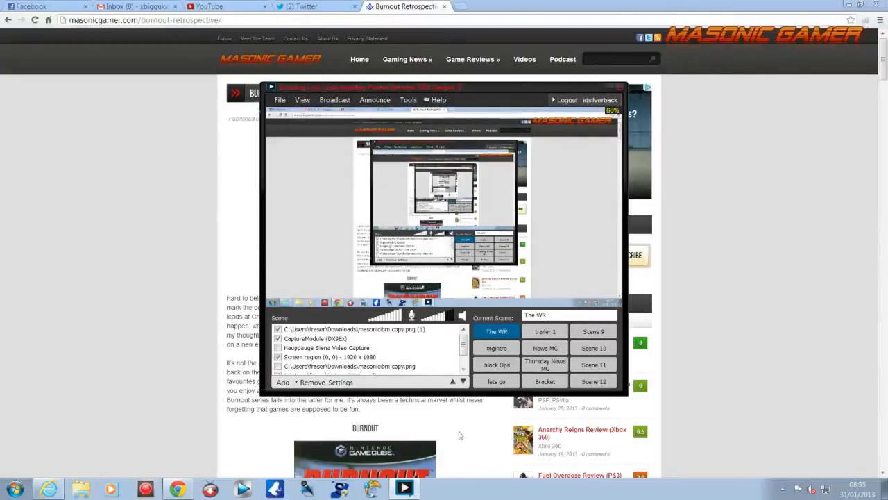
click(301, 99)
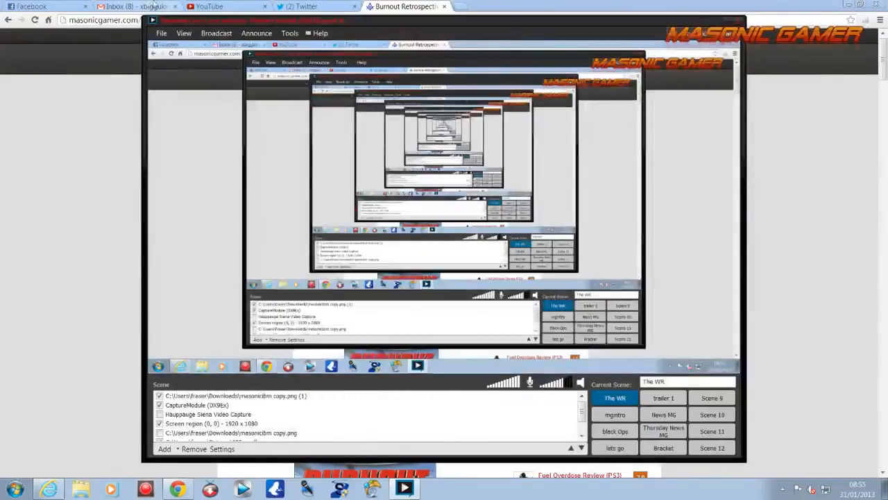
- Set View > Scale viewport to 50%
click(184, 32)
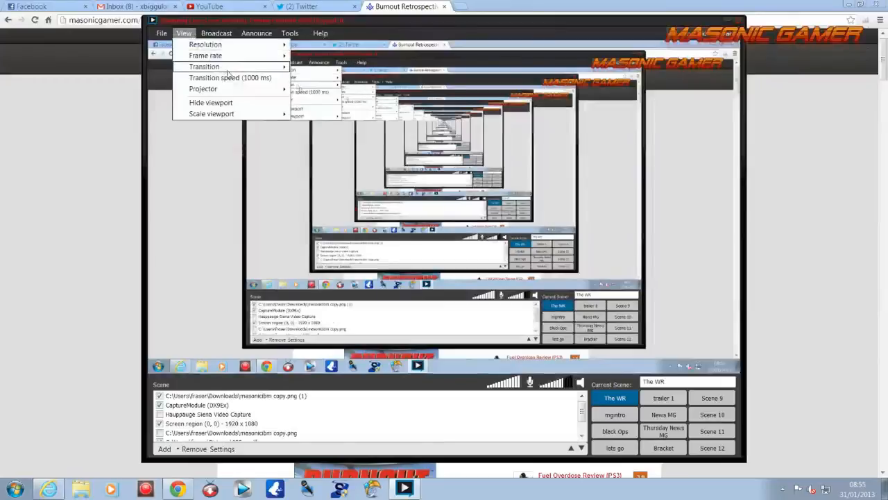
mouse_move(203, 88)
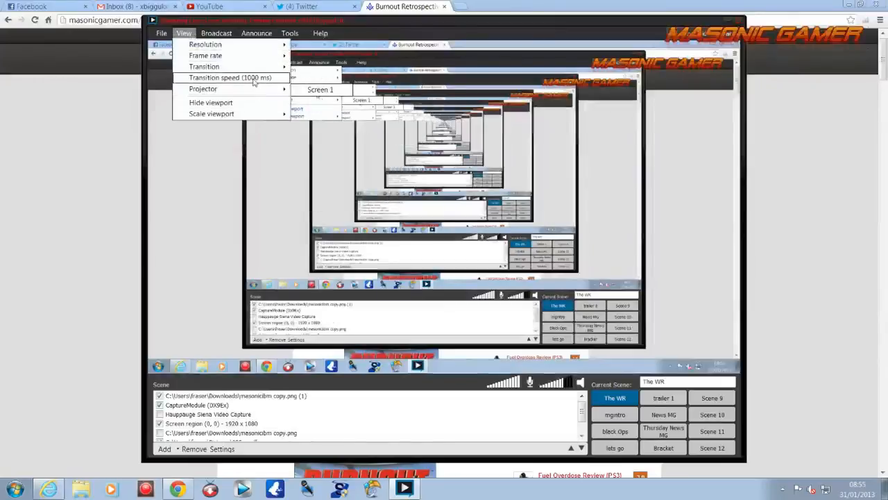
click(211, 113)
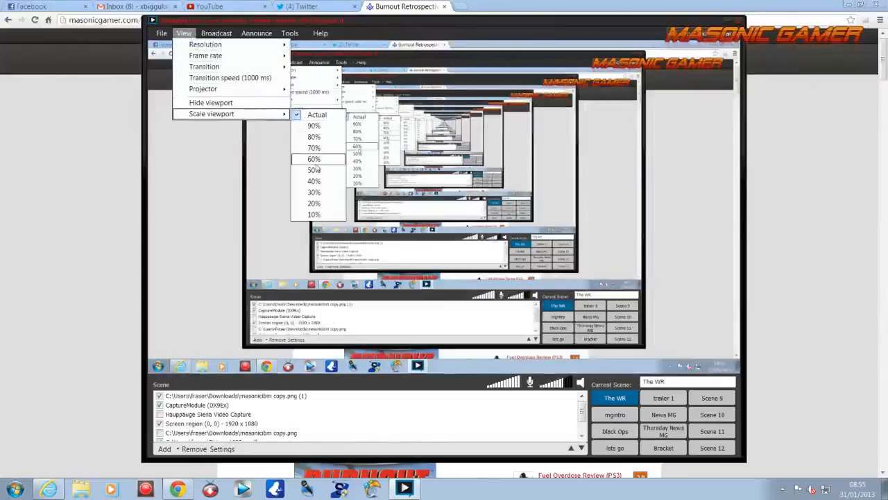
click(313, 169)
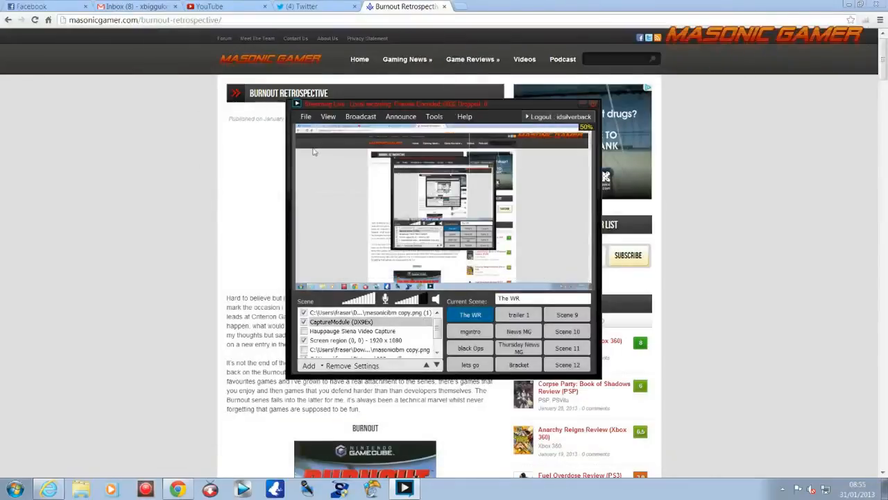
mouse_move(349, 189)
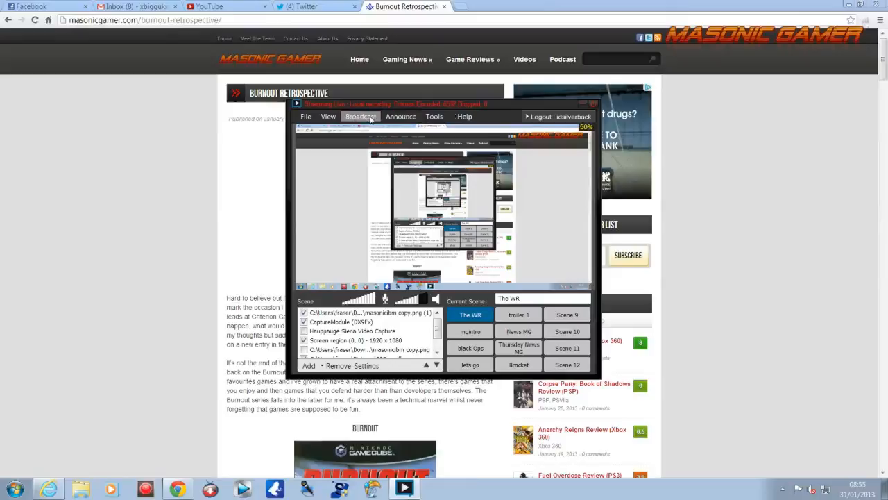
- Browse the Tools menu, then show the Broadcast channel list with Local recording
click(434, 116)
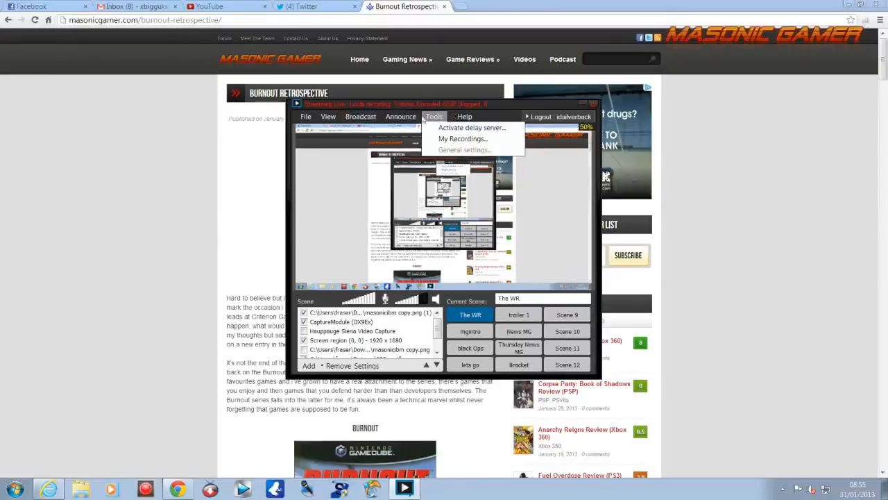
click(360, 116)
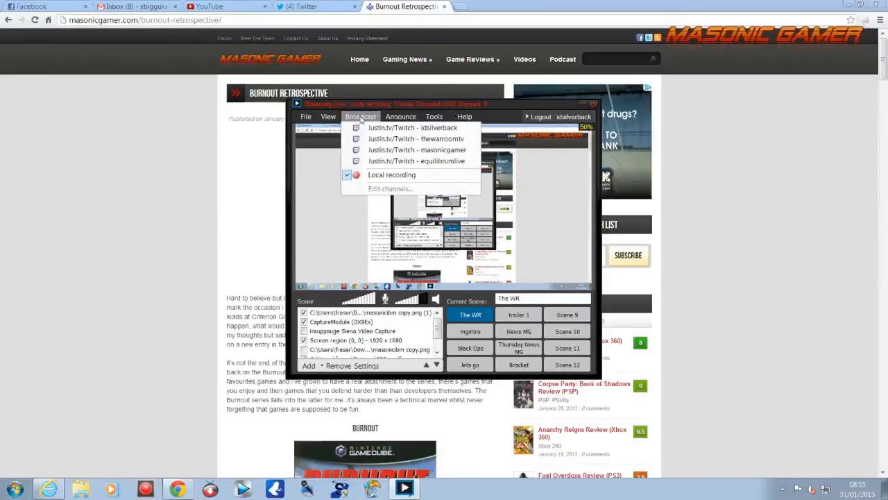